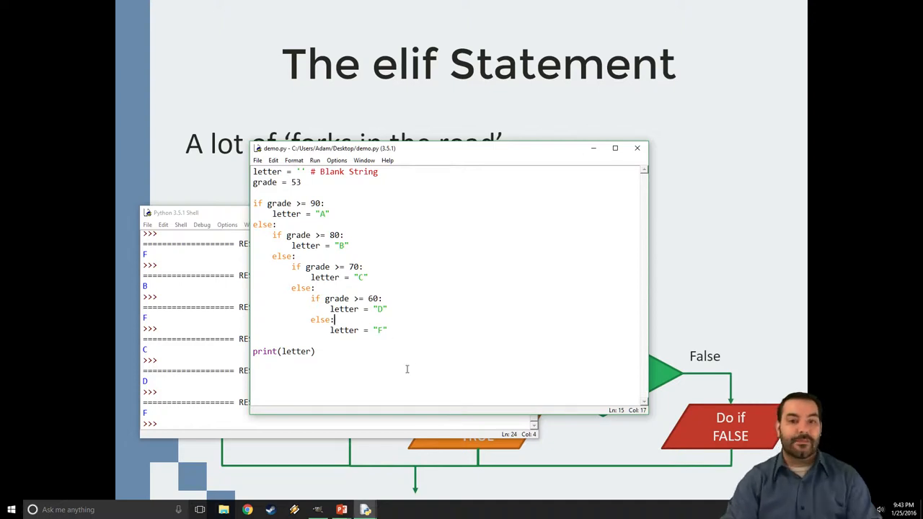
pyautogui.moveTo(392, 89)
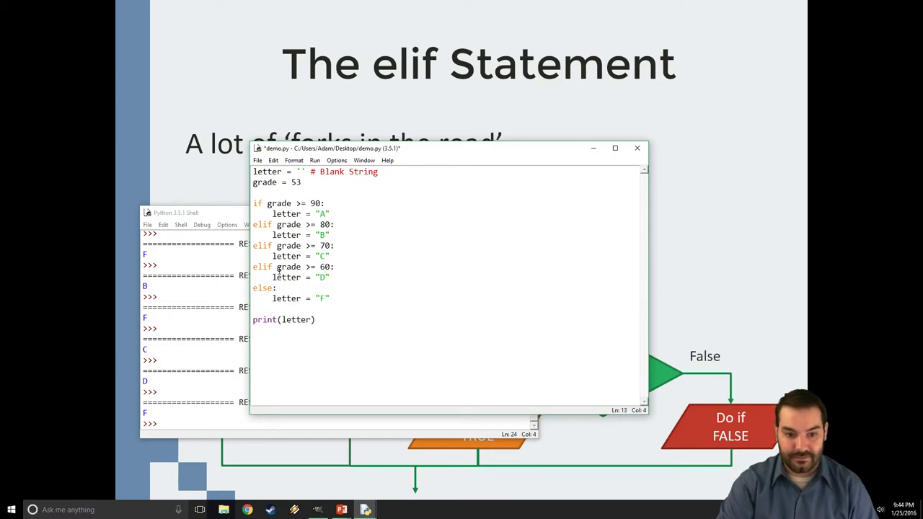
# Step: Place the cursor at the end of 'if grade >= 90:' to start a range comment
pyautogui.moveTo(277, 267); pyautogui.dragTo(331, 267)
pyautogui.write(' #')
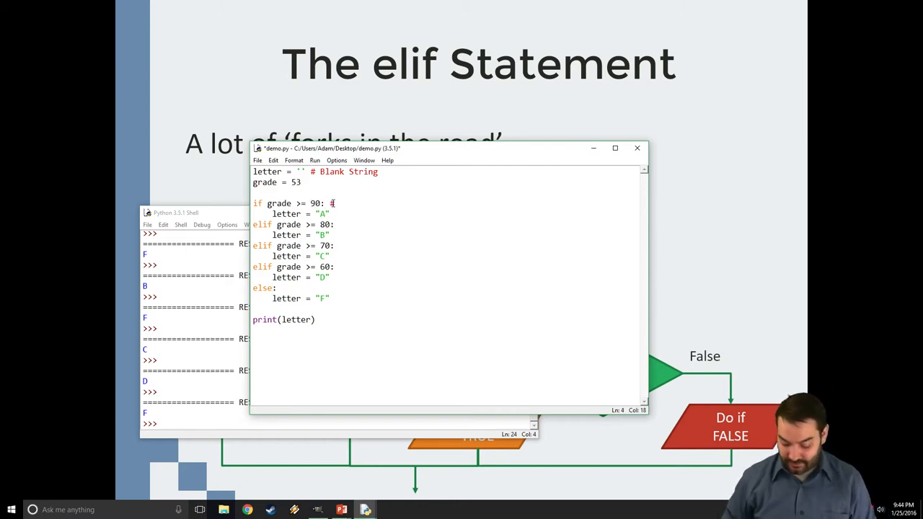
# Step: Comment the four scoring branches with ranges 100 - 90, 89 - 80, 79 - 70 and 69 - 60
pyautogui.write('100 - 90')
pyautogui.click(447, 225)
pyautogui.write(' # 89')
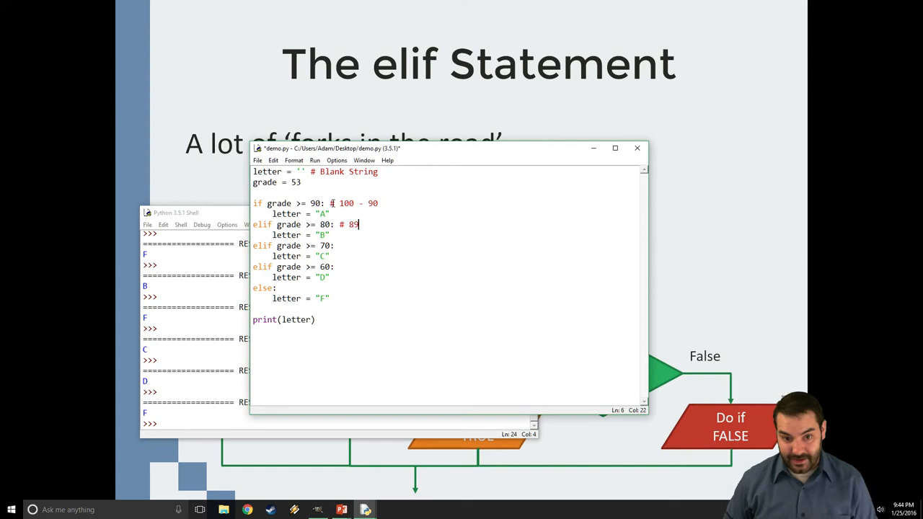
pyautogui.write('- 80')
pyautogui.click(296, 245)
pyautogui.write(' #')
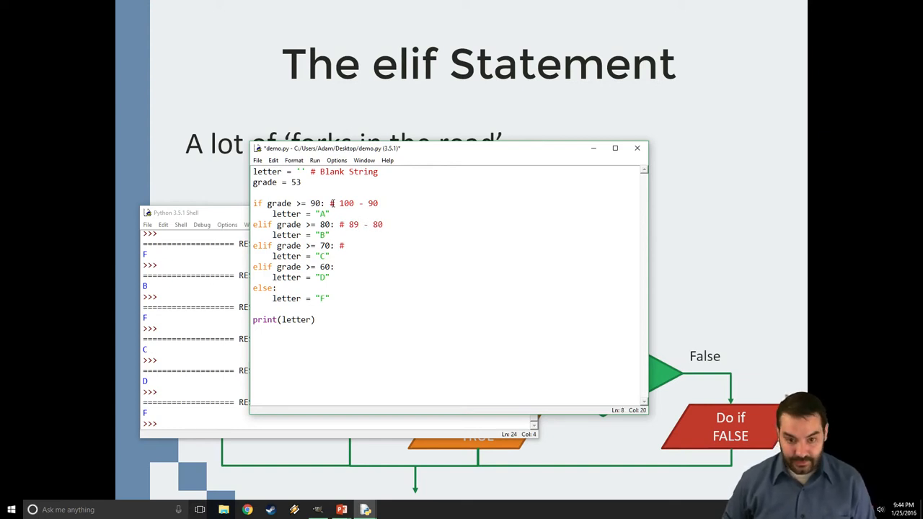
pyautogui.write('79 - 70')
pyautogui.click(447, 267)
pyautogui.write(' #')
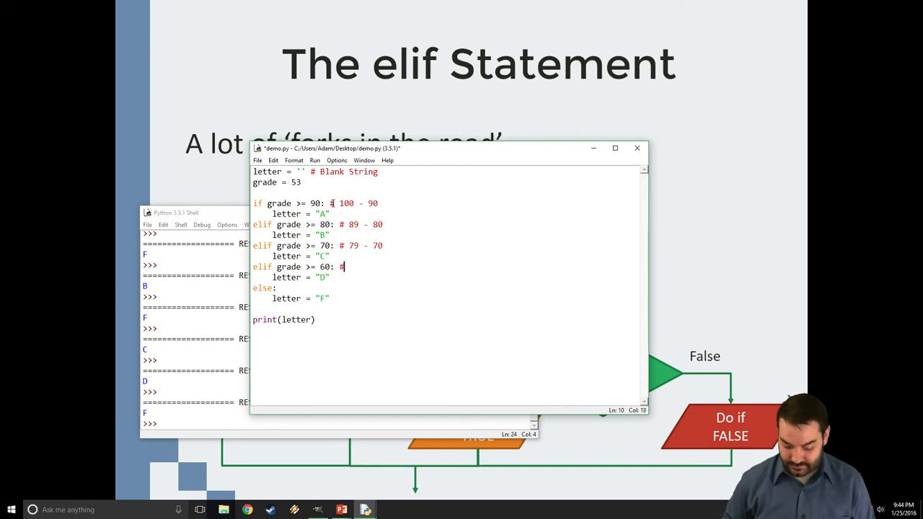
pyautogui.write('69 -')
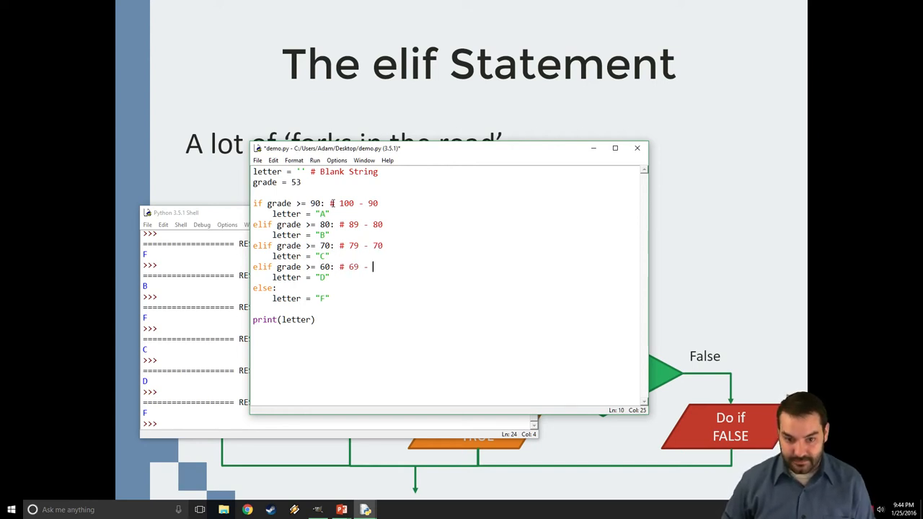
pyautogui.write('60')
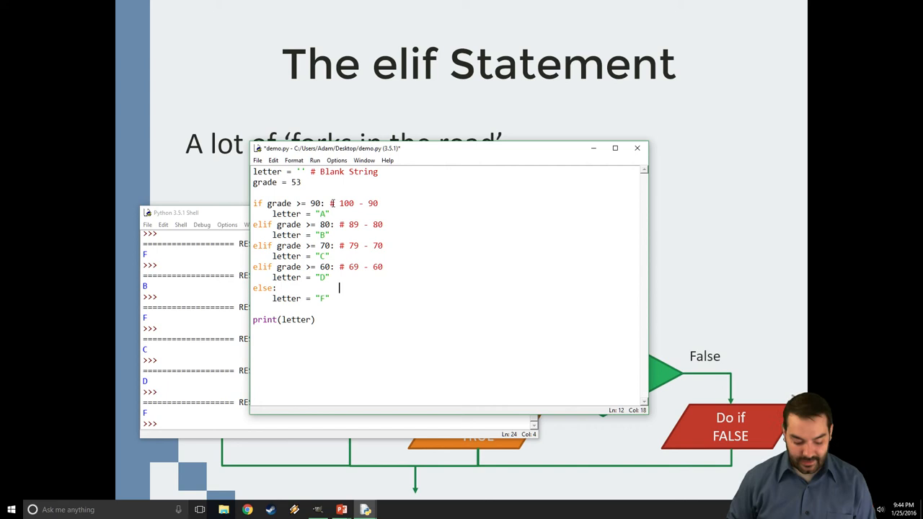
# Step: Comment the else branch as '# Everything else (<60)'
pyautogui.write('# Everything else')
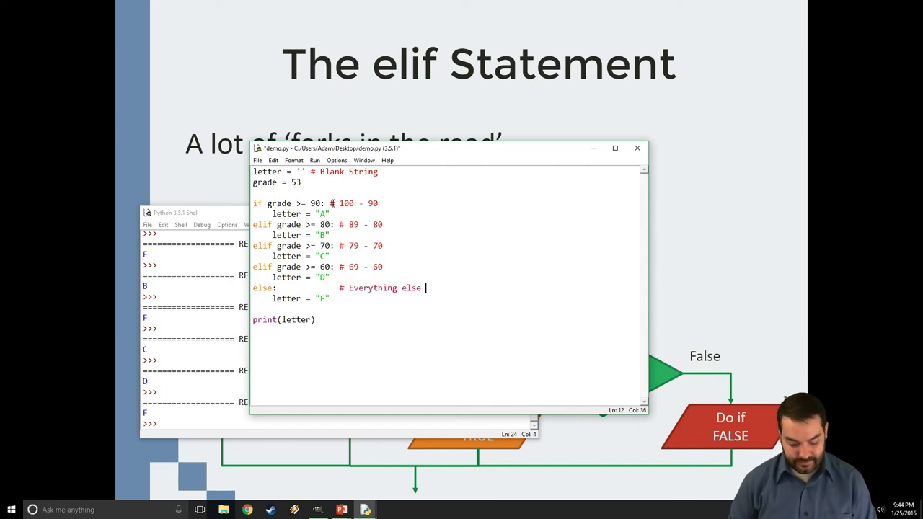
pyautogui.write('(<60)')
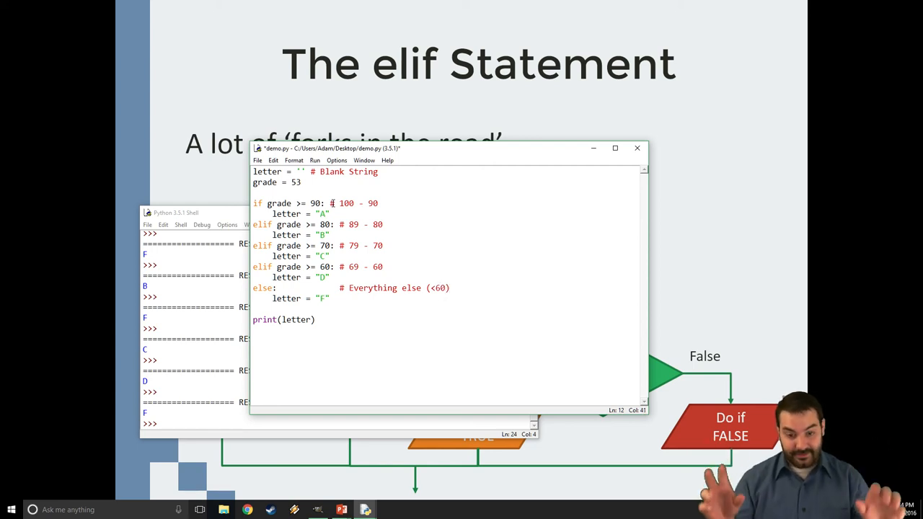